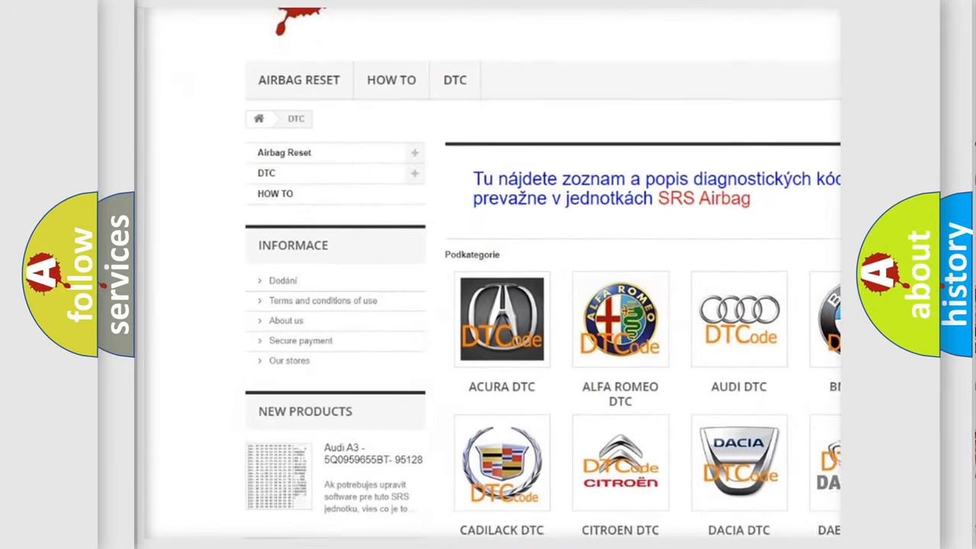
Scroll down past the car-brand logos and through the list of B-series fault codes.
scroll(down, 3)
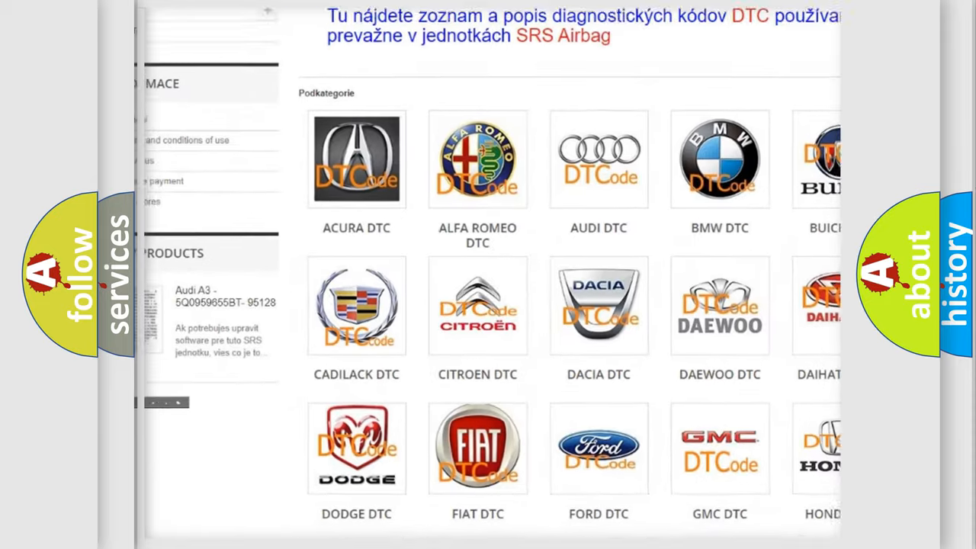
scroll(down, 3)
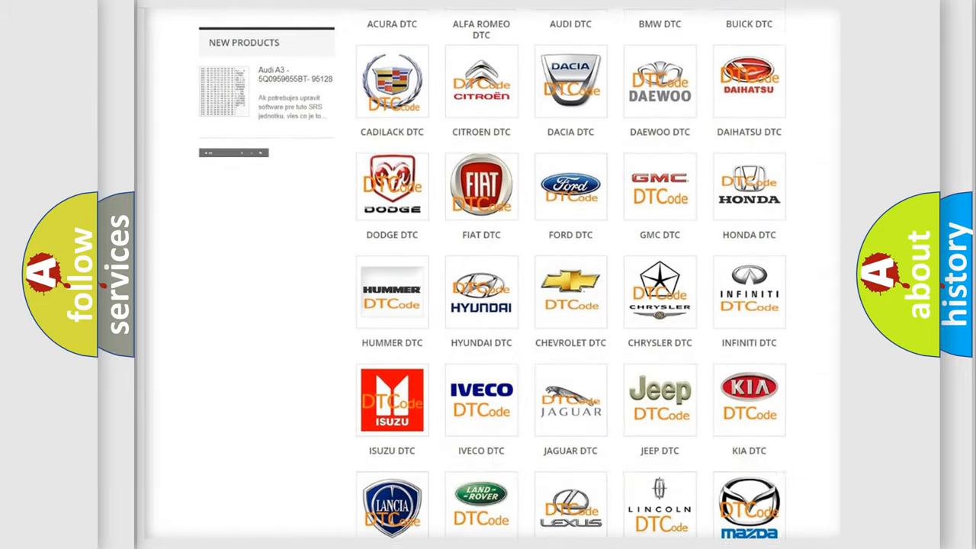
scroll(down, 3)
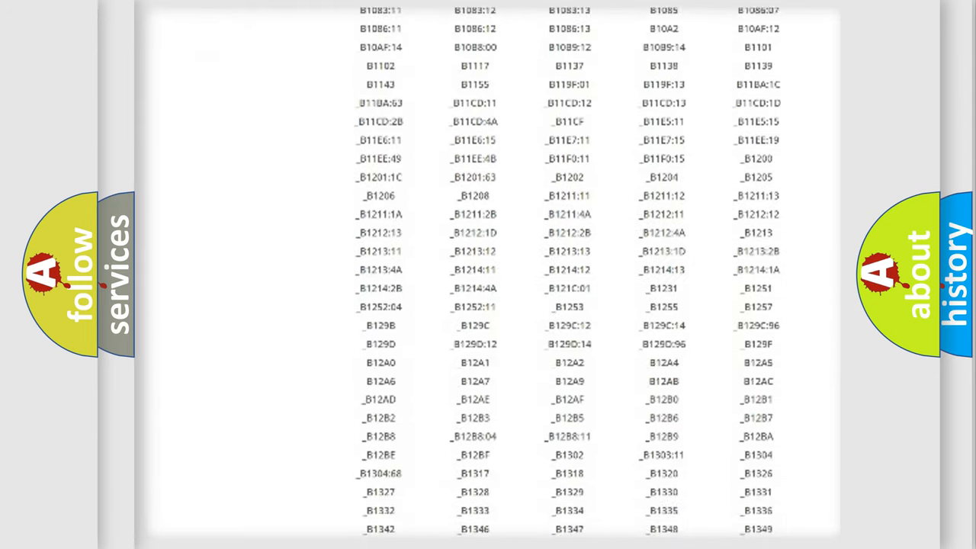
scroll(down, 3)
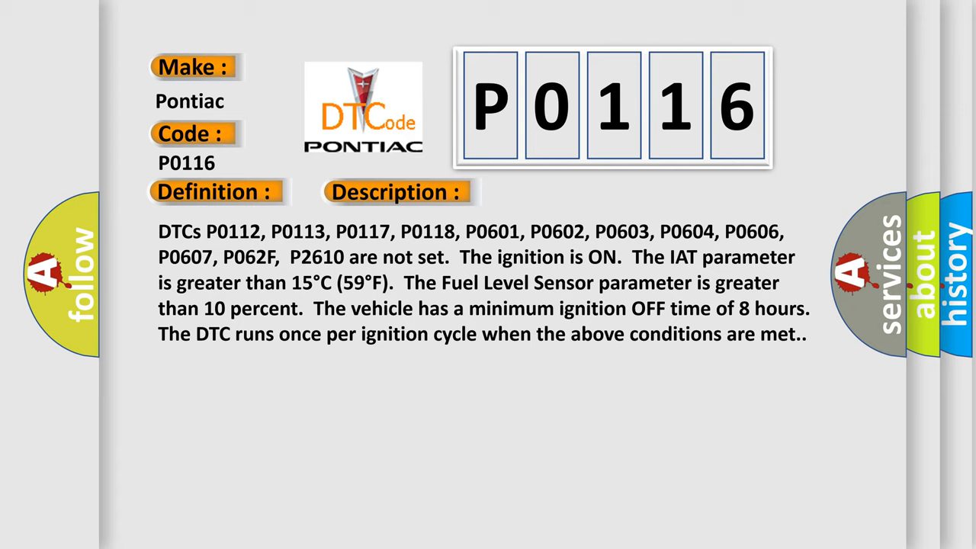
Reveal the P0116 cause: ECM detects excessive ECT–IAT temperature difference.
click(561, 193)
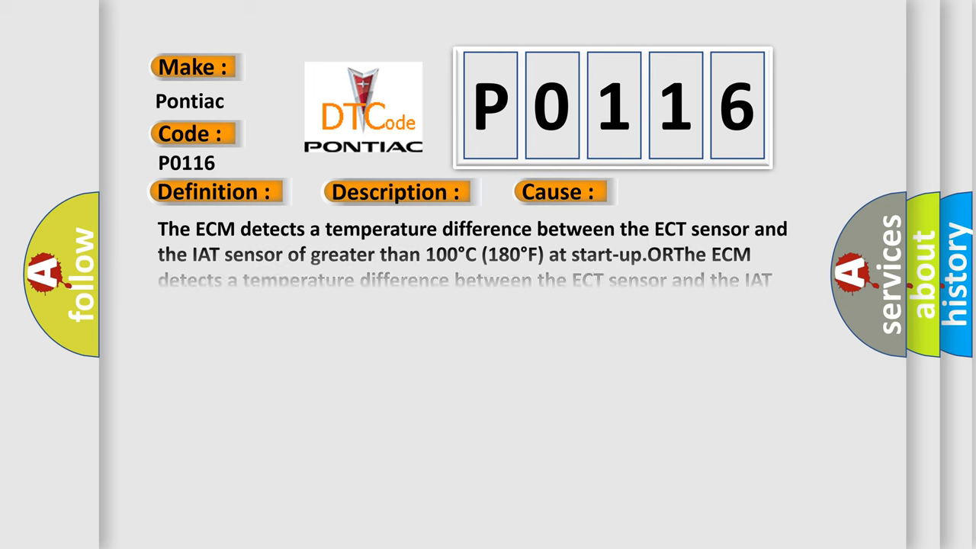